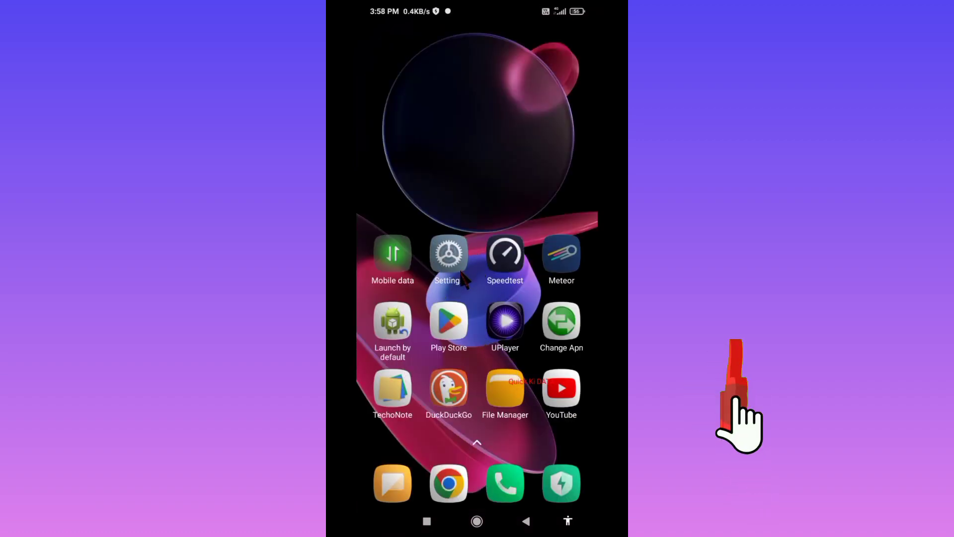
# Launch the Settings app from the home screen
pyautogui.click(449, 254)
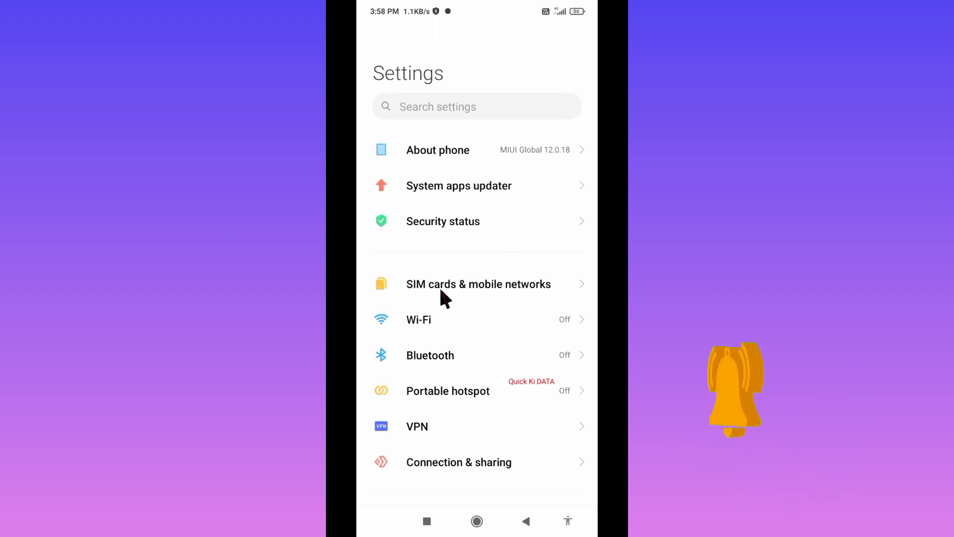
pyautogui.moveTo(490, 300)
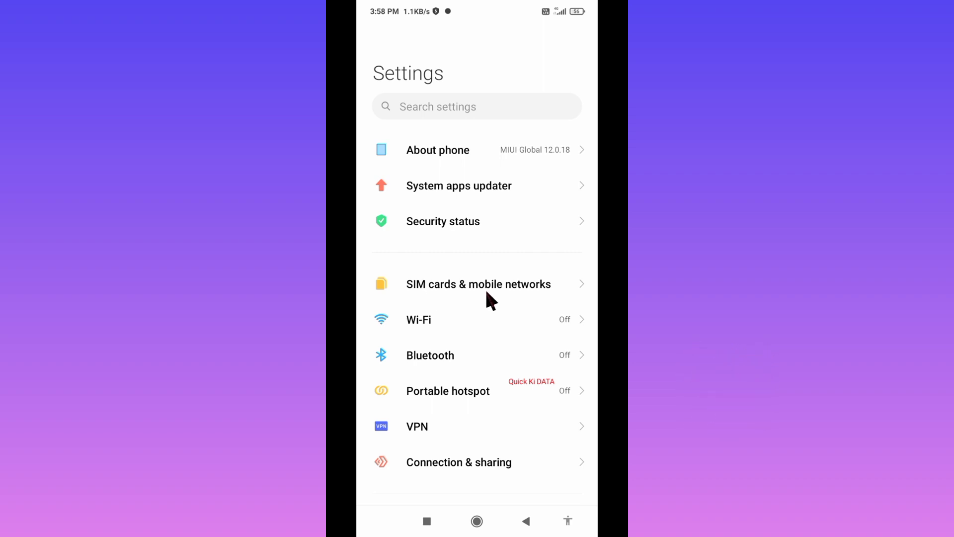
# Go into SIM cards & mobile networks and select the SIM 1 card (Jio 4G Prime)
pyautogui.click(479, 284)
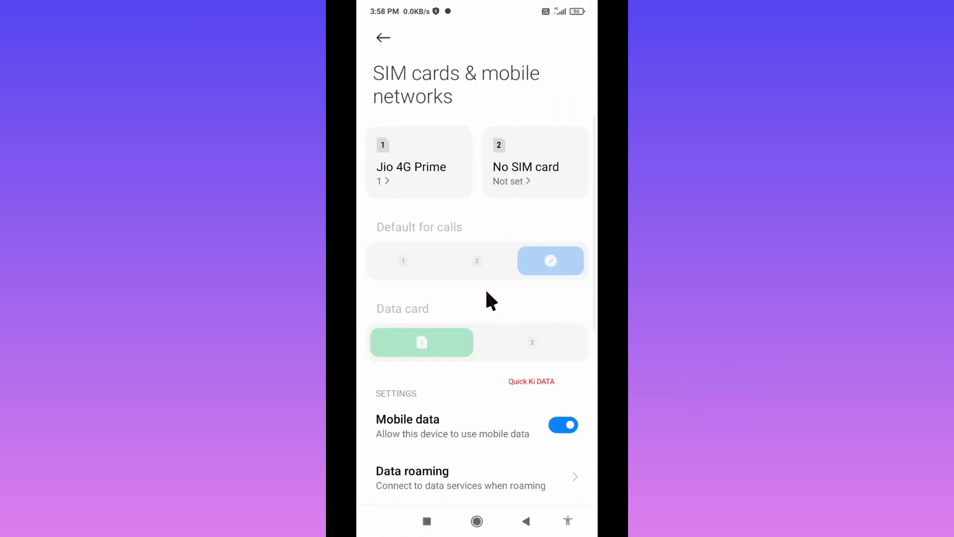
pyautogui.moveTo(436, 153)
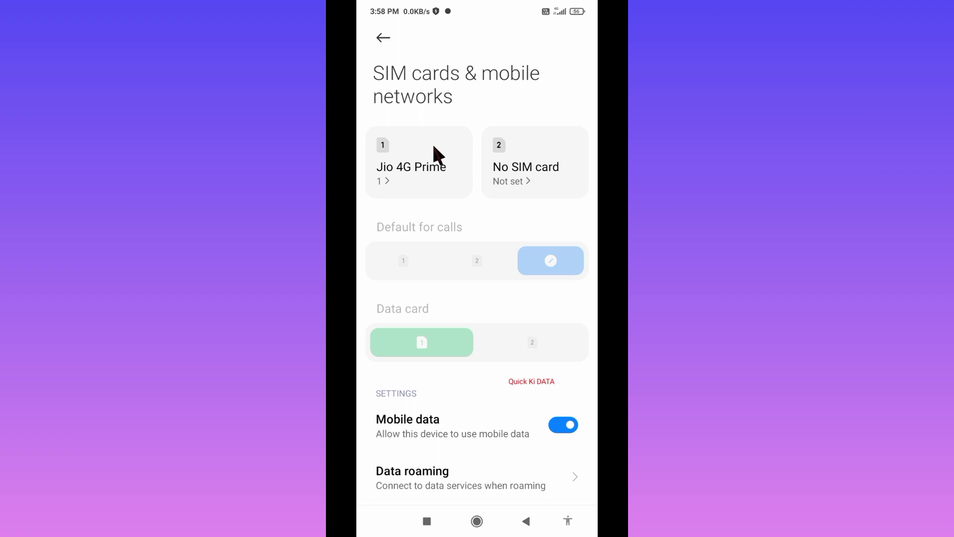
pyautogui.moveTo(404, 194)
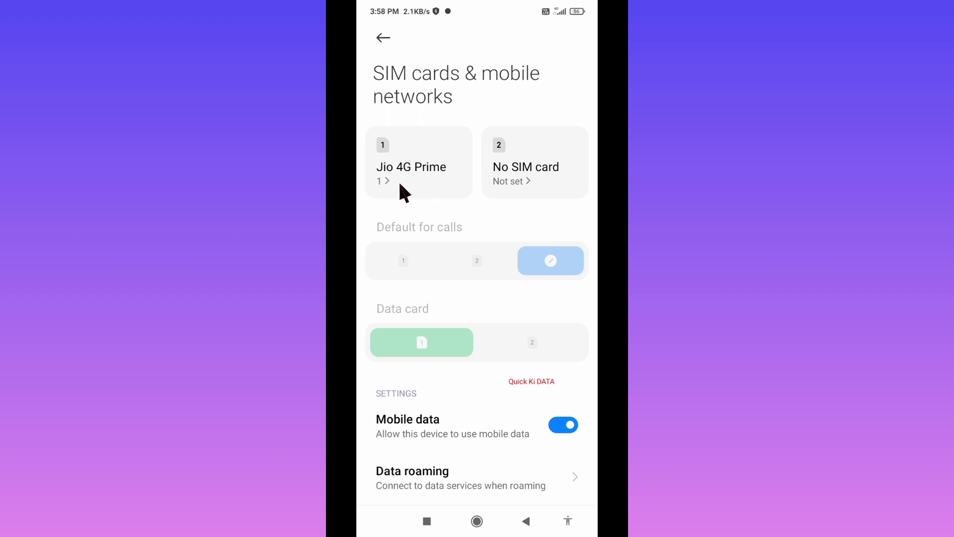
pyautogui.moveTo(436, 187)
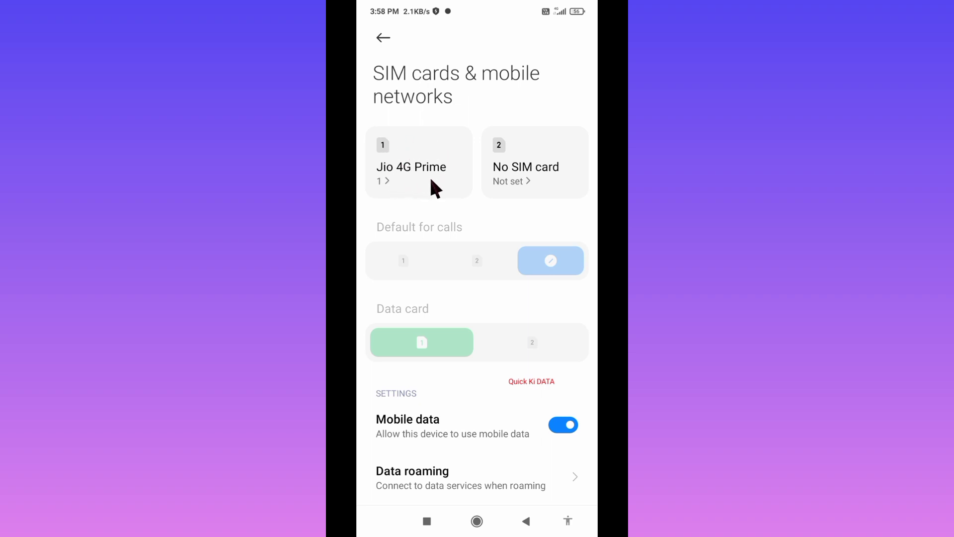
pyautogui.click(412, 167)
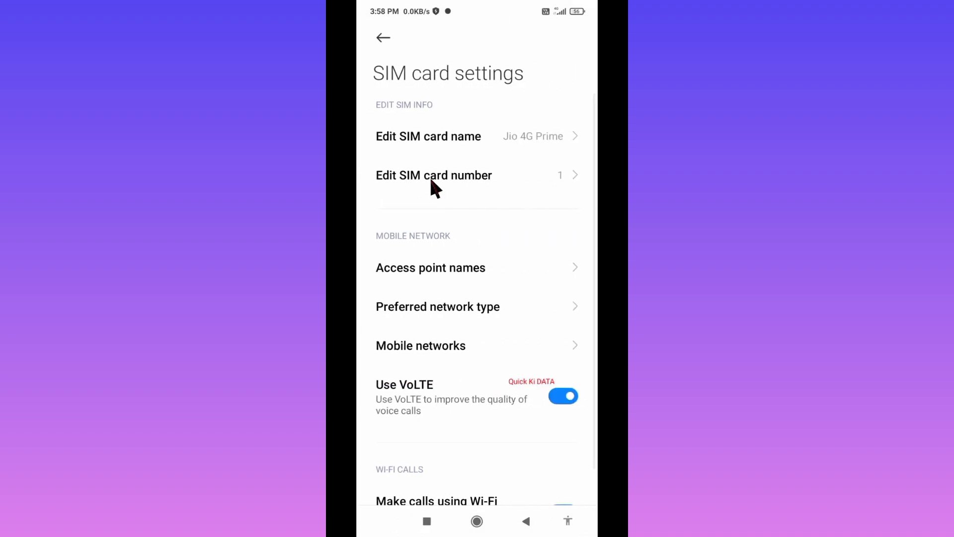
pyautogui.moveTo(490, 261)
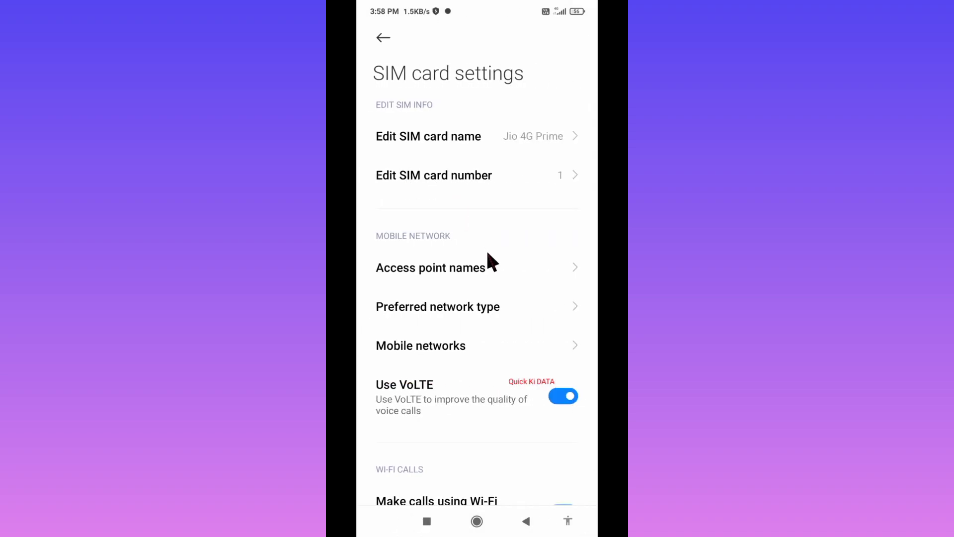
pyautogui.moveTo(463, 282)
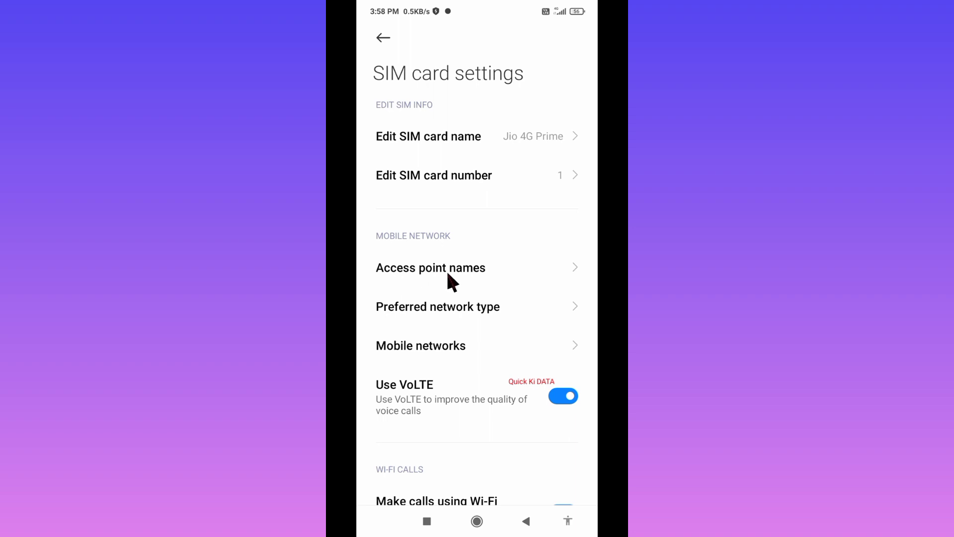
# From Access point names, open the SpeedBot Ameba APN's edit screen
pyautogui.click(431, 267)
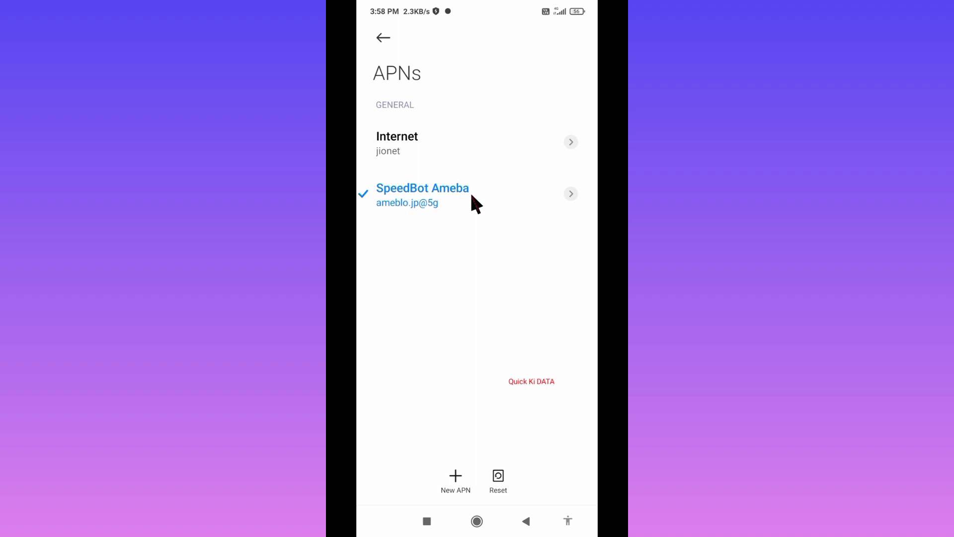
pyautogui.moveTo(440, 219)
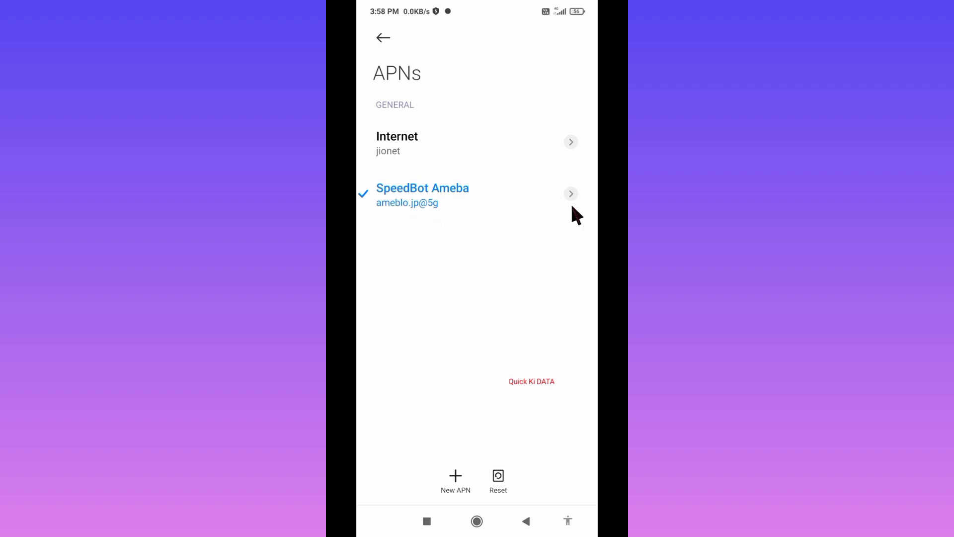
pyautogui.click(422, 195)
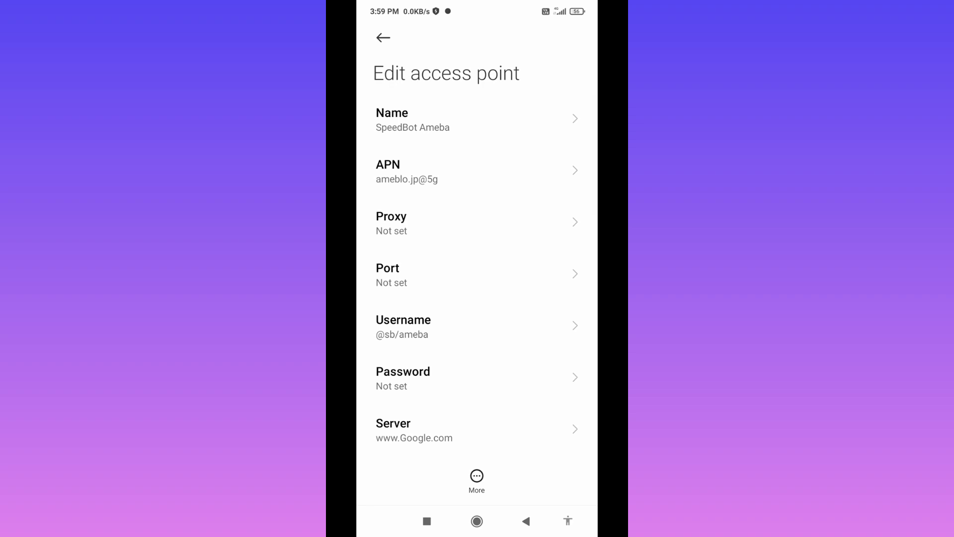
pyautogui.click(476, 120)
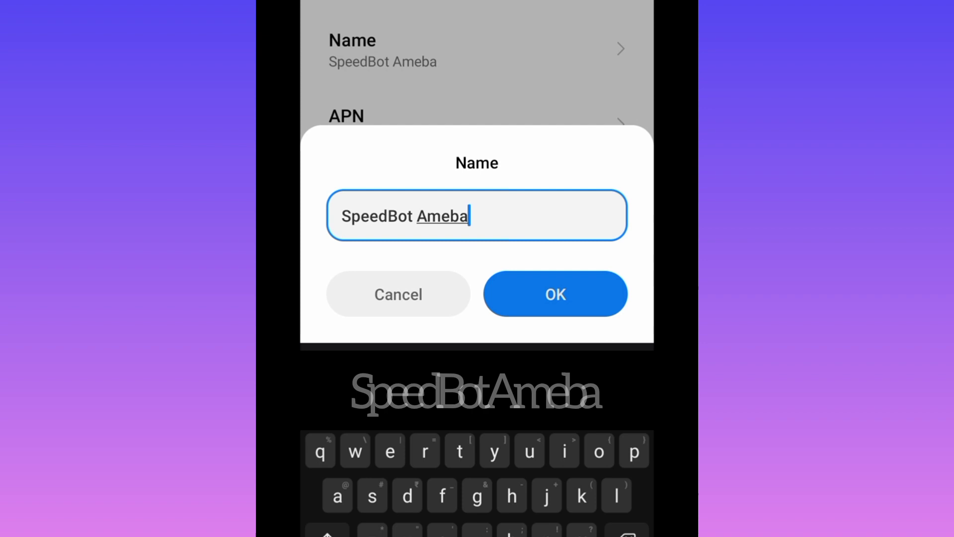
pyautogui.click(555, 294)
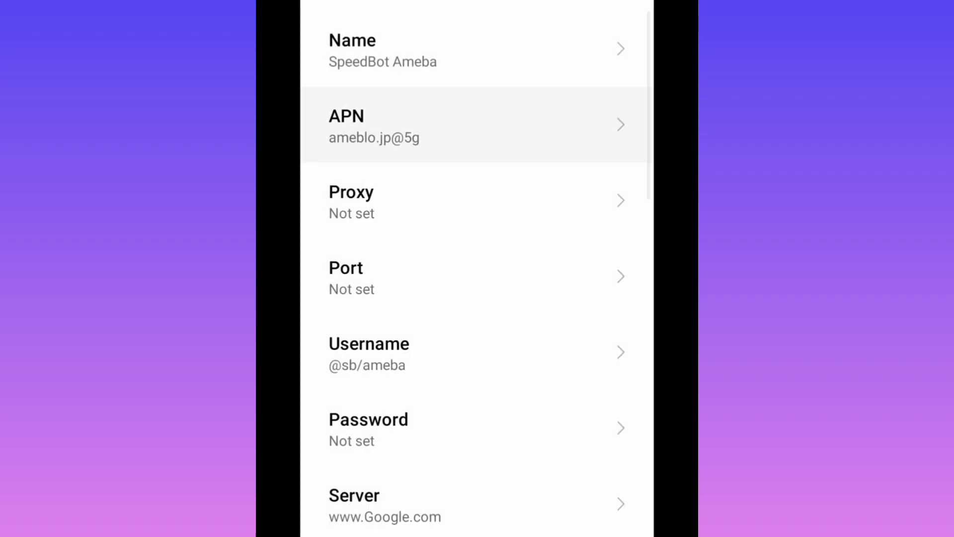
pyautogui.click(475, 125)
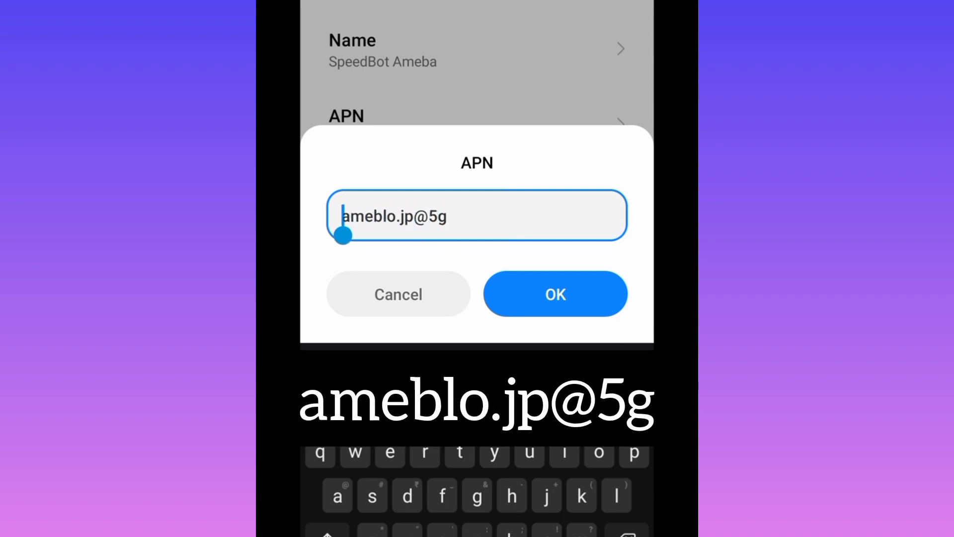
pyautogui.click(444, 215)
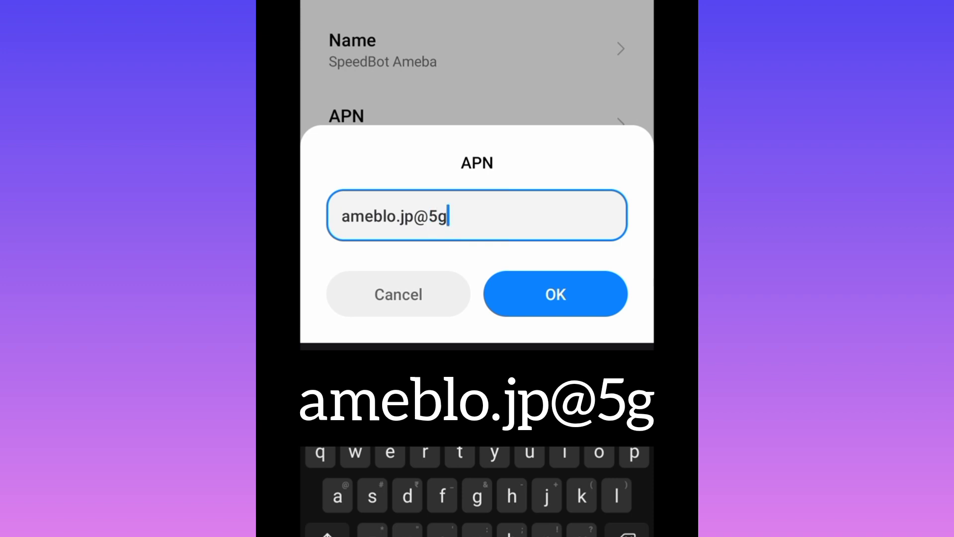
pyautogui.click(555, 294)
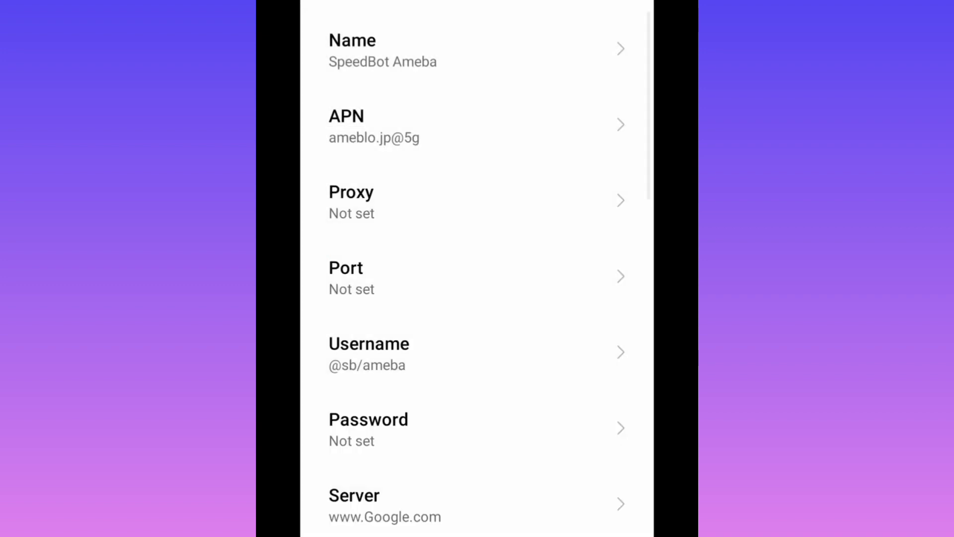
pyautogui.click(368, 353)
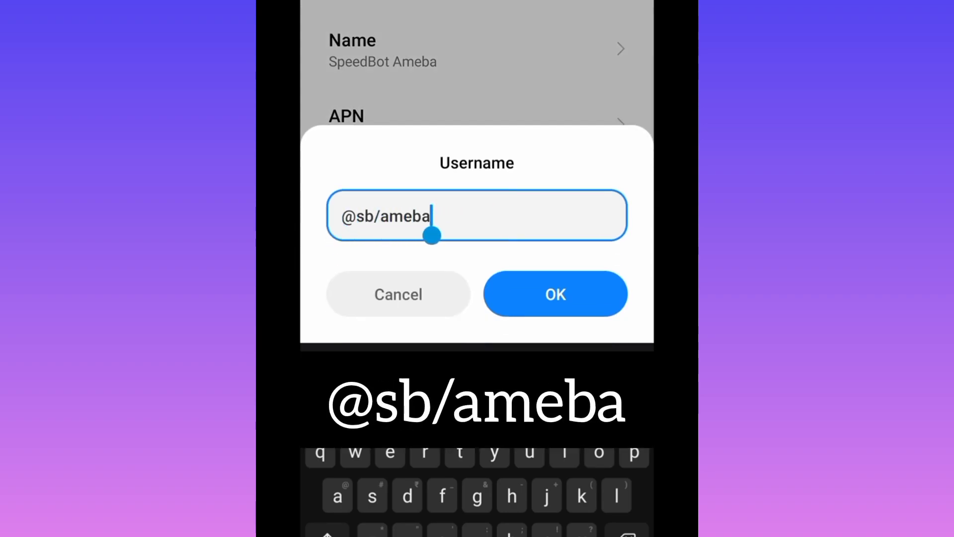
pyautogui.click(555, 294)
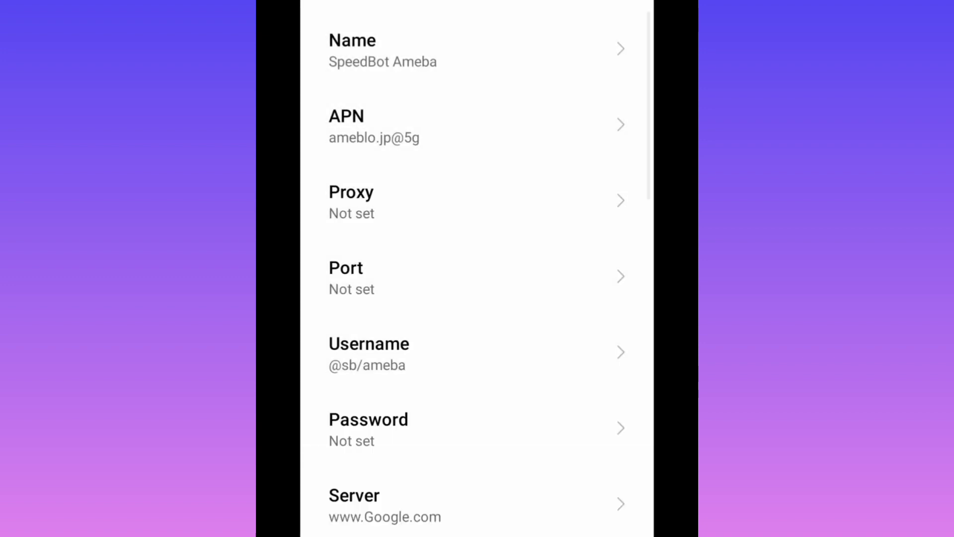
pyautogui.click(476, 505)
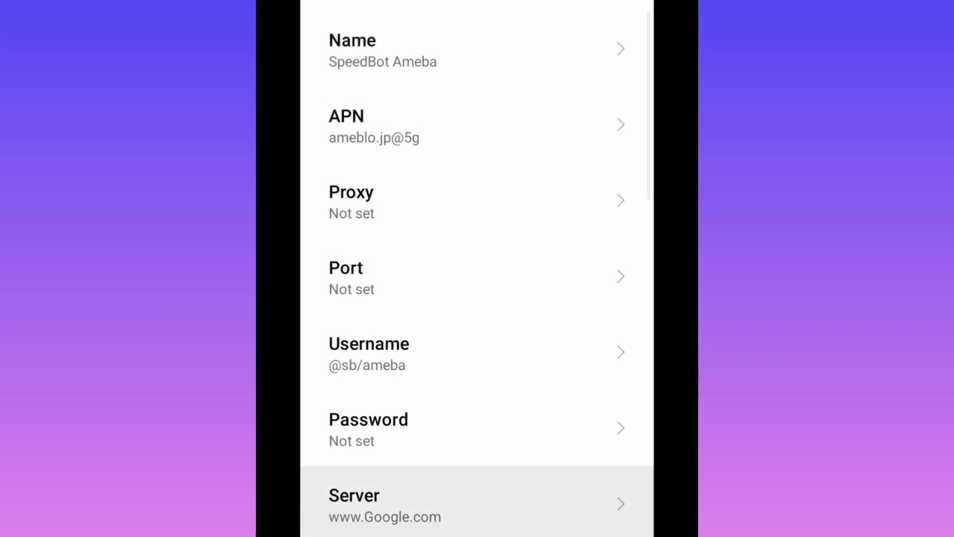
pyautogui.scroll(-3)
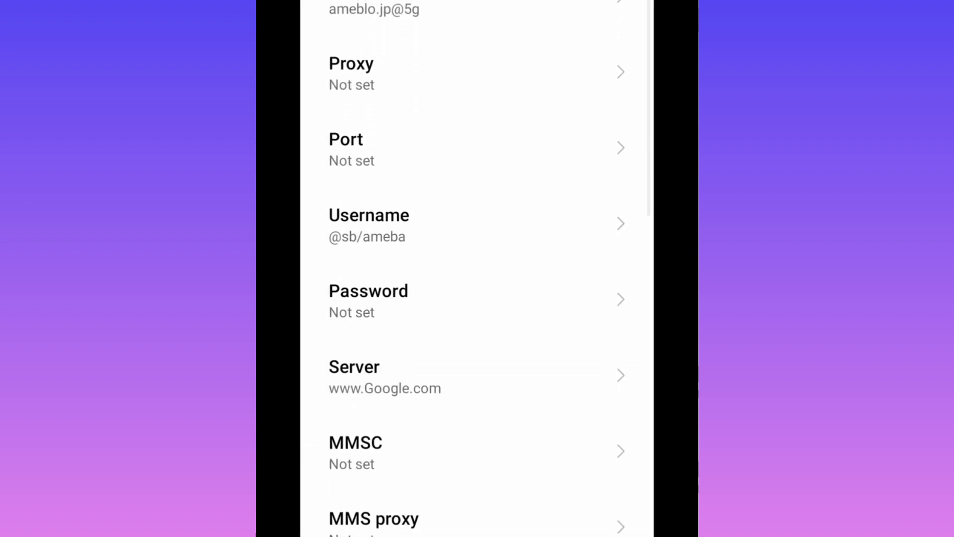
pyautogui.scroll(-3)
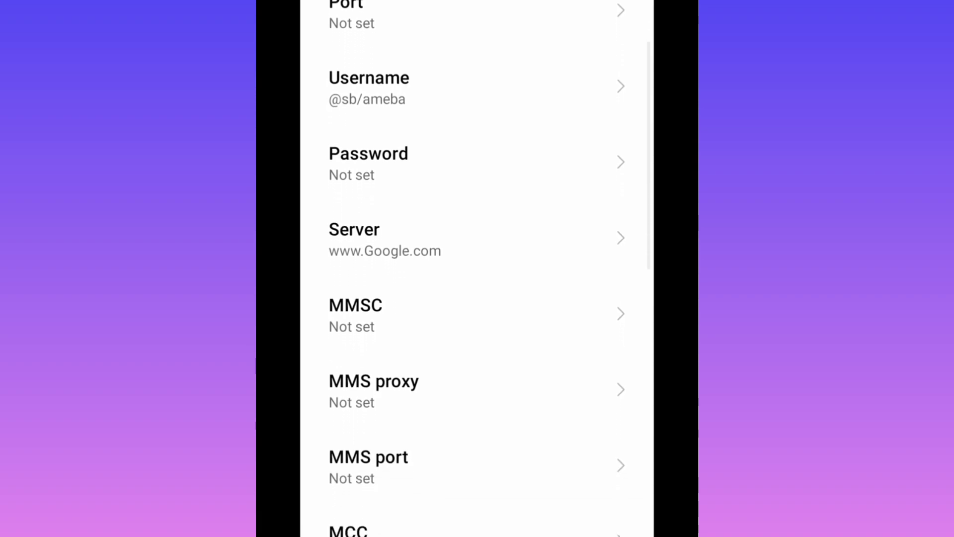
pyautogui.scroll(-3)
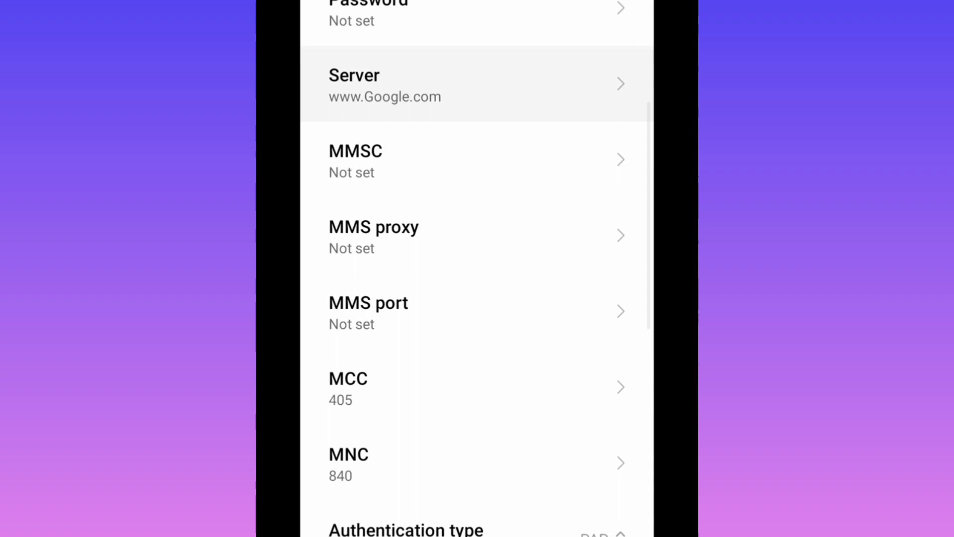
pyautogui.click(477, 85)
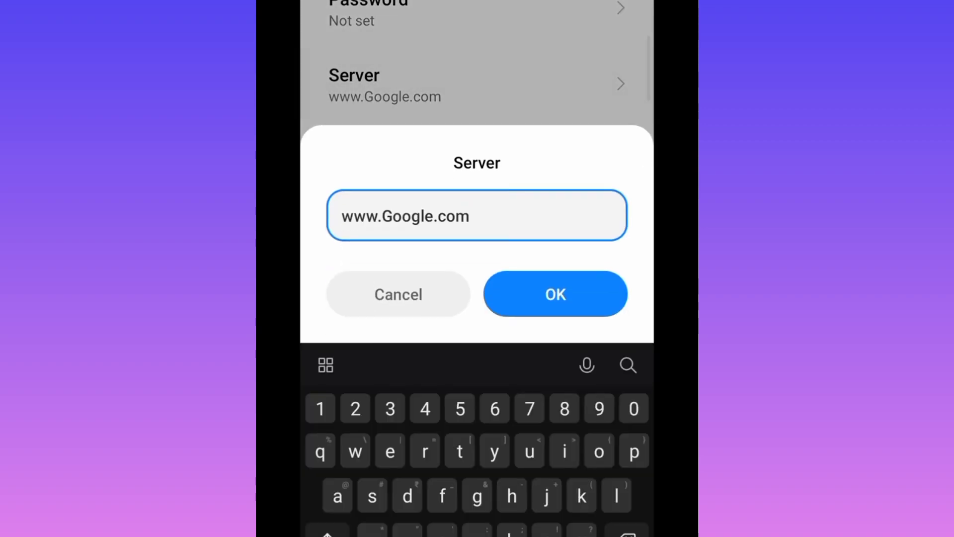
pyautogui.click(469, 216)
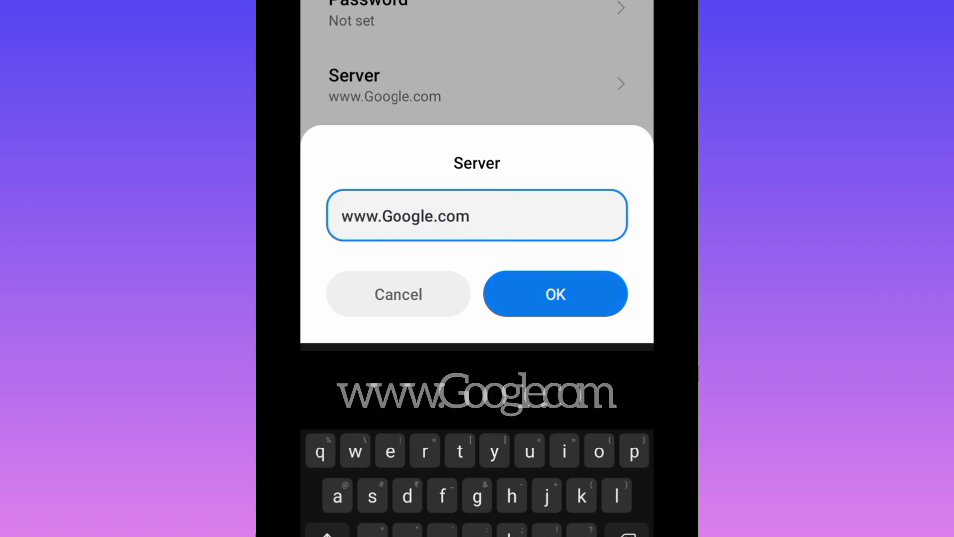
pyautogui.click(555, 294)
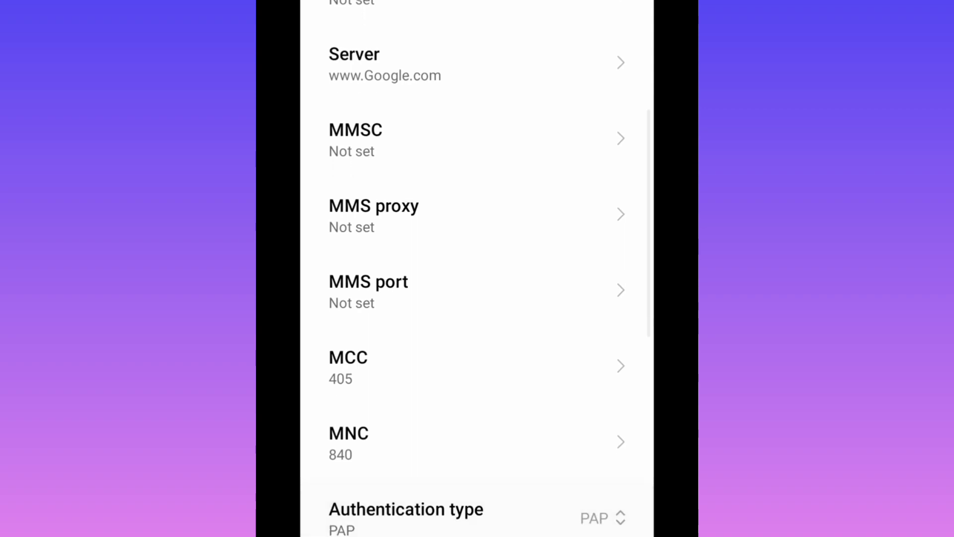
pyautogui.scroll(-3)
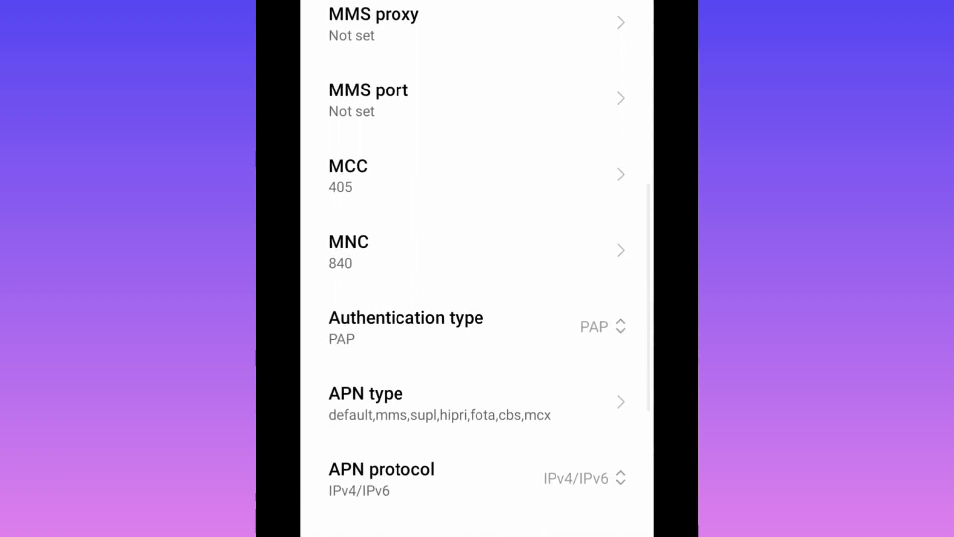
# Choose PAP authentication and confirm APN type default,mms,supl,hipri,fota,cbs,mcx
pyautogui.scroll(-3)
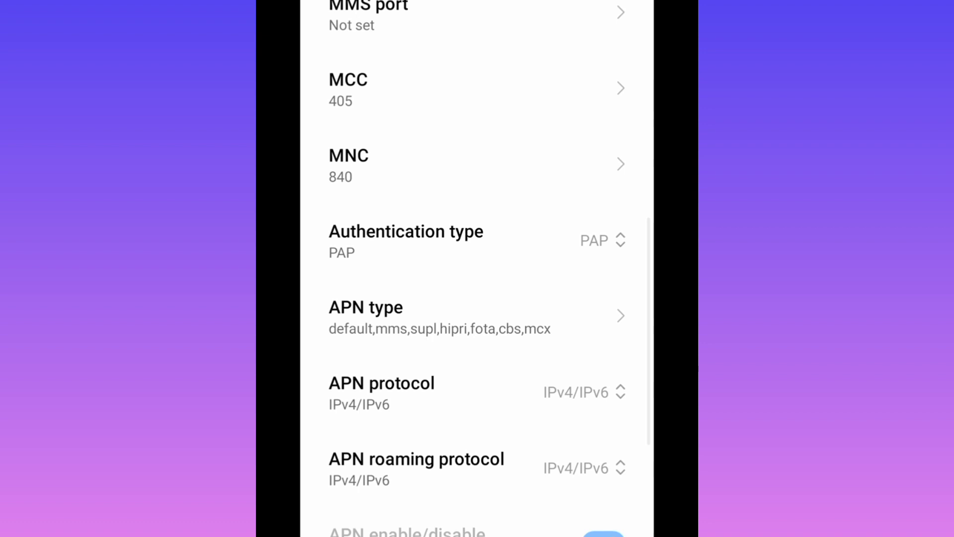
pyautogui.click(406, 239)
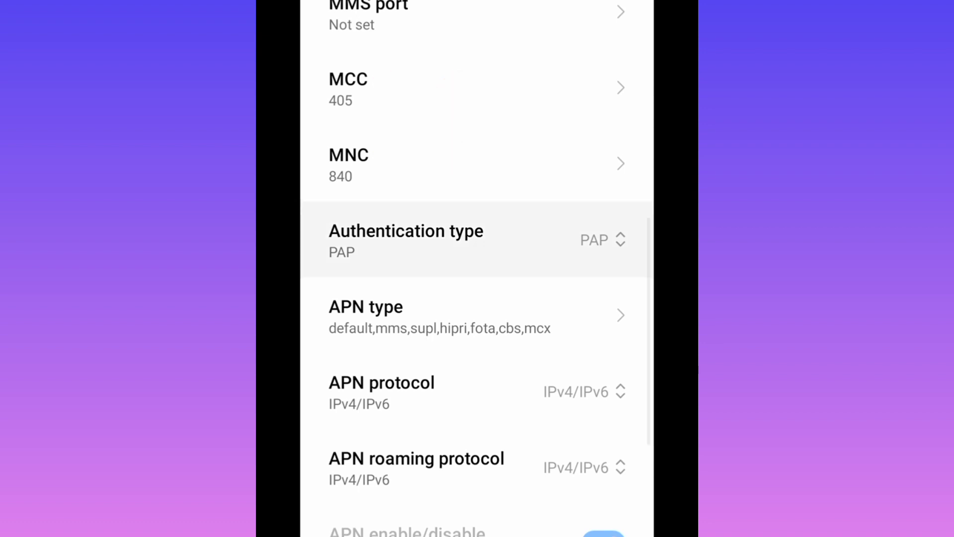
pyautogui.click(406, 239)
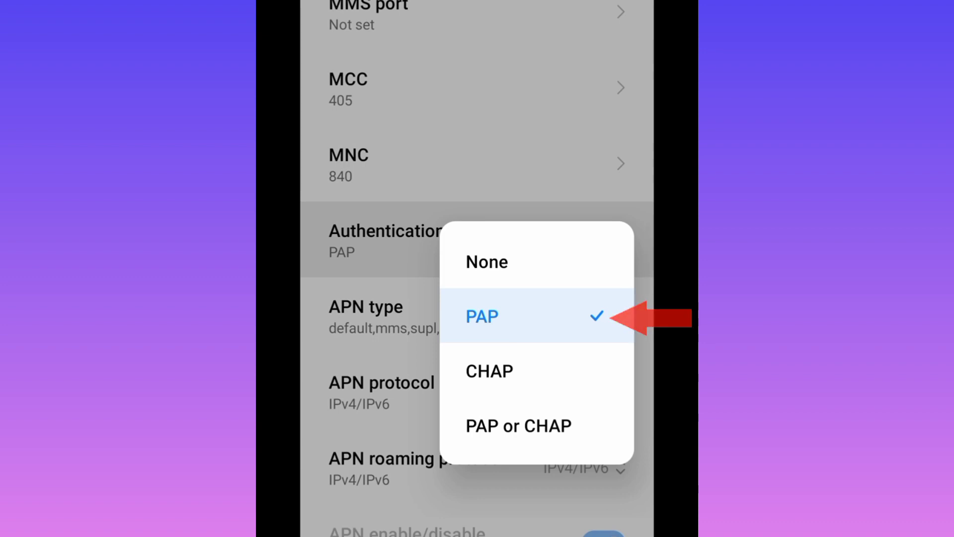
pyautogui.click(481, 317)
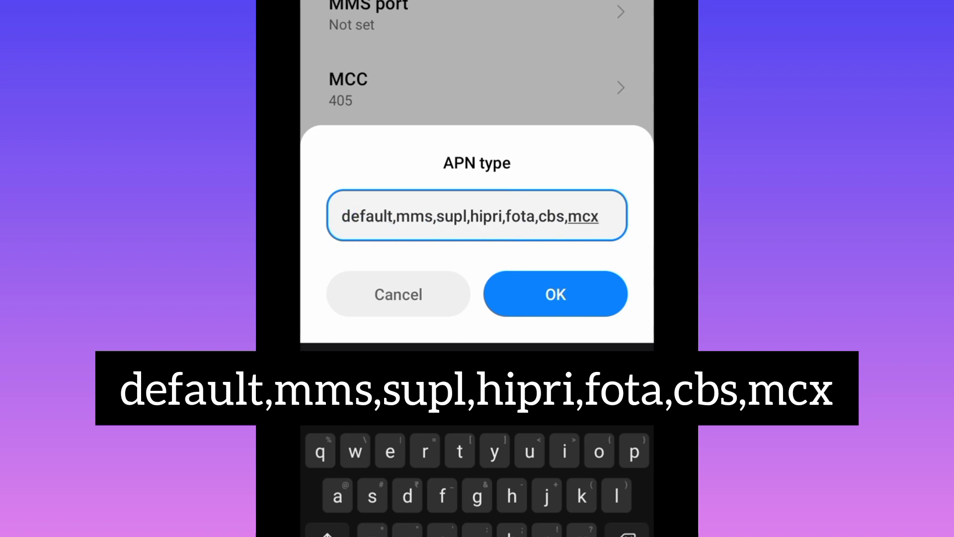
pyautogui.click(555, 294)
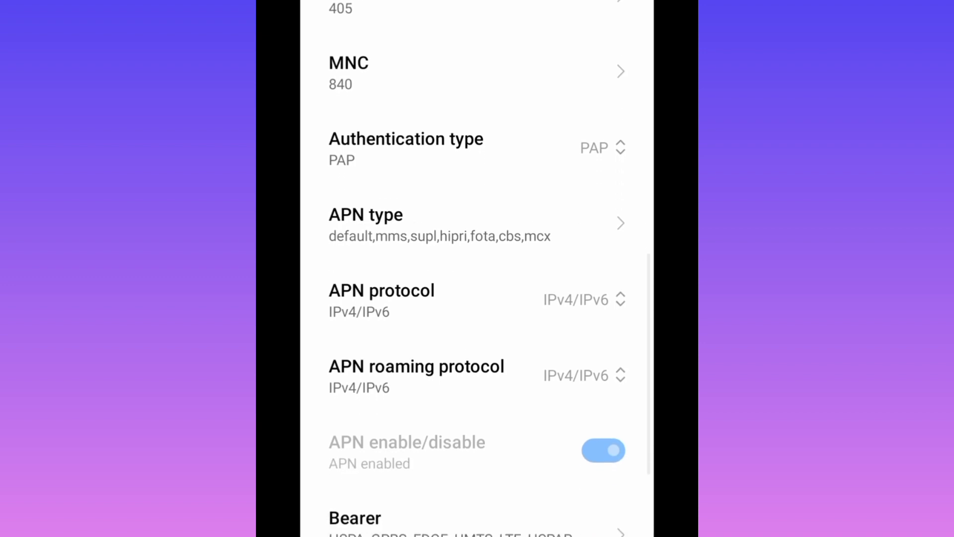
# In Bearer, toggle LTE, HSPAP and GPRS so every network type from LTE to GPRS is checked
pyautogui.scroll(-3)
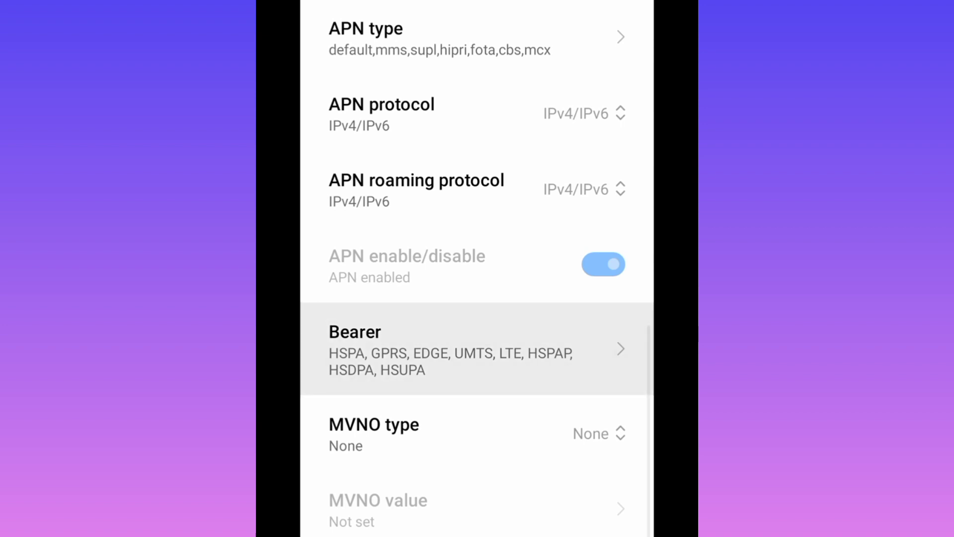
pyautogui.click(451, 350)
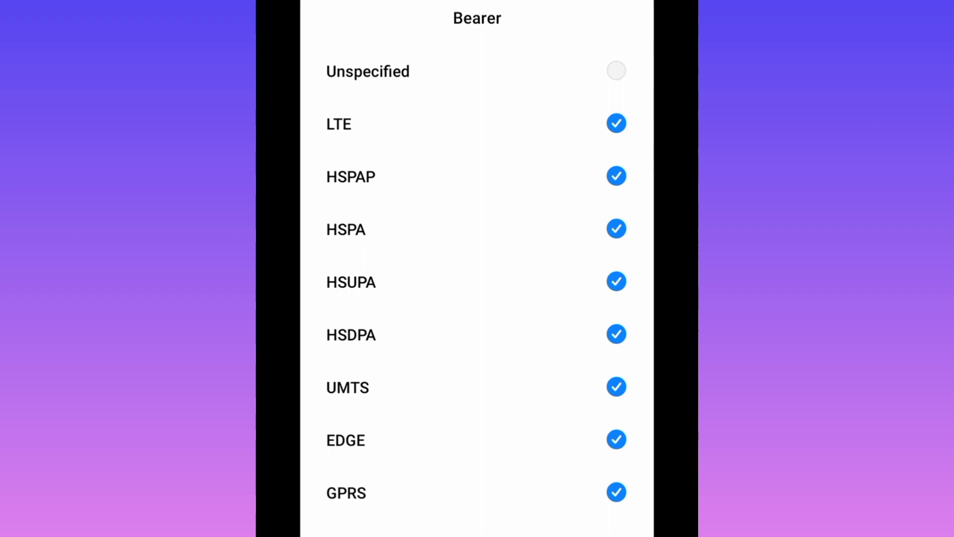
pyautogui.click(617, 124)
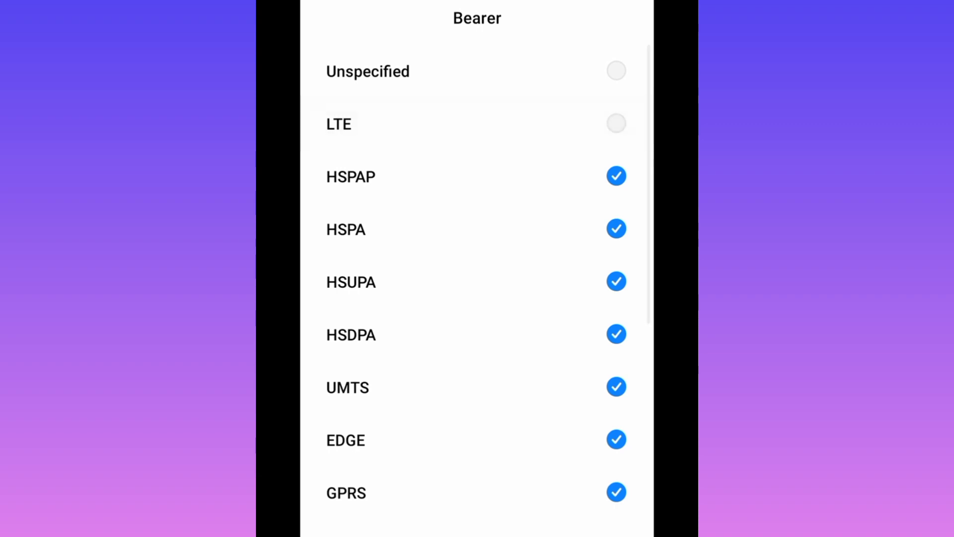
pyautogui.click(616, 124)
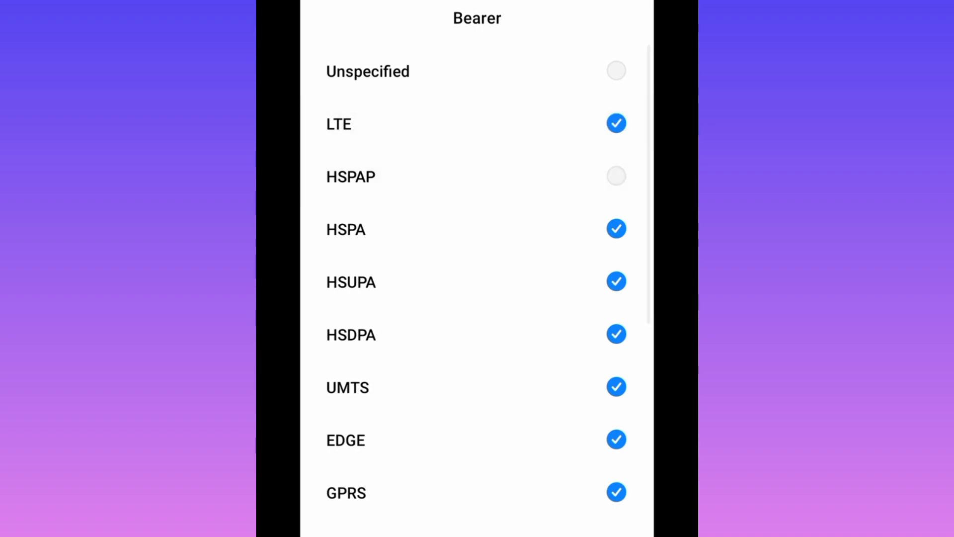
pyautogui.click(616, 176)
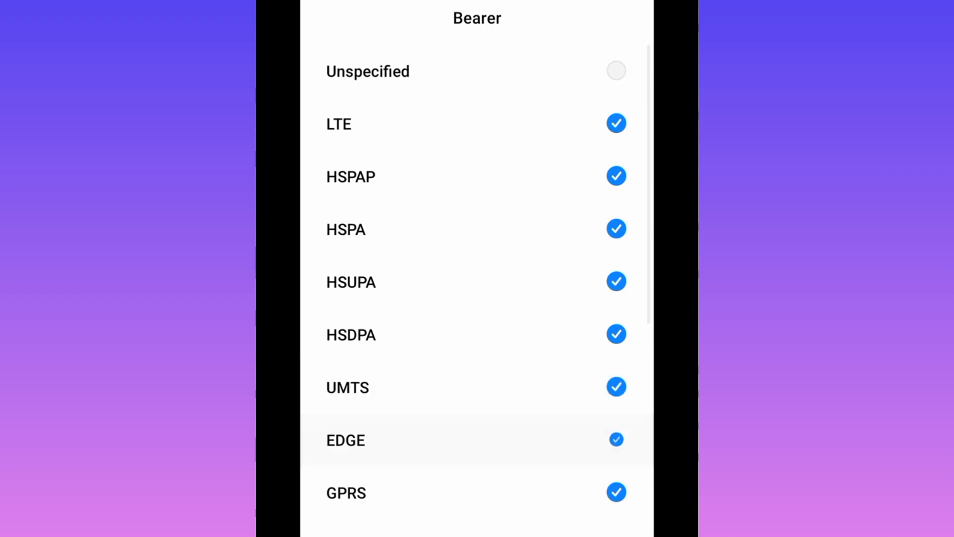
pyautogui.click(617, 492)
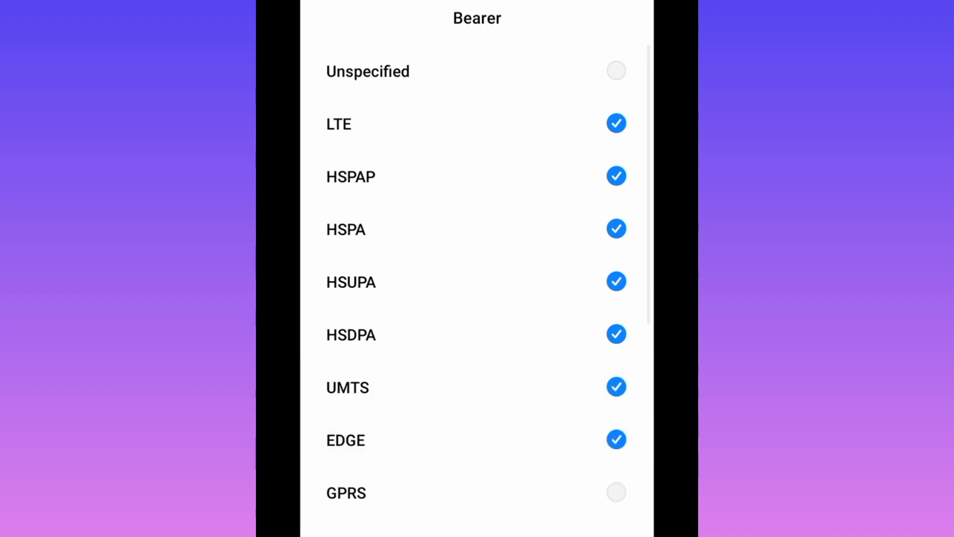
pyautogui.click(616, 492)
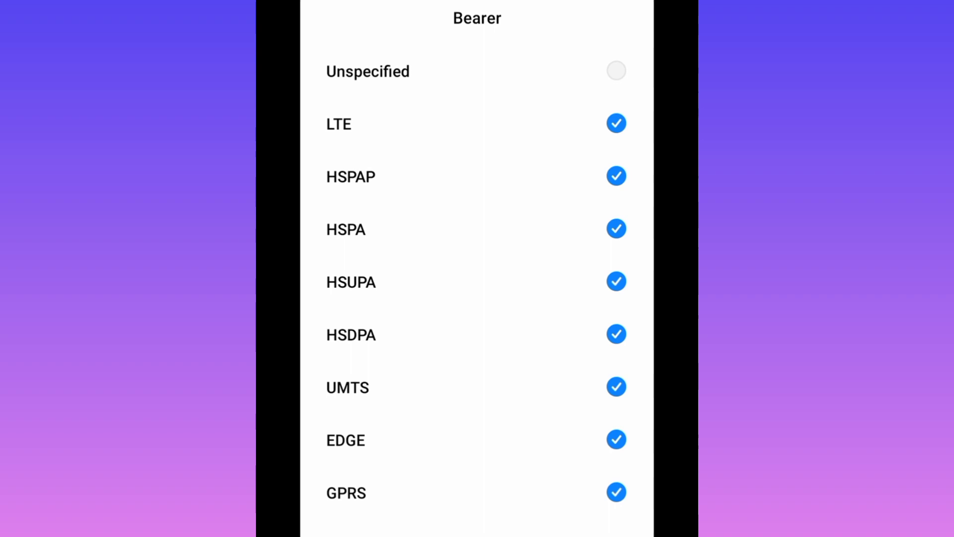
pyautogui.scroll(-3)
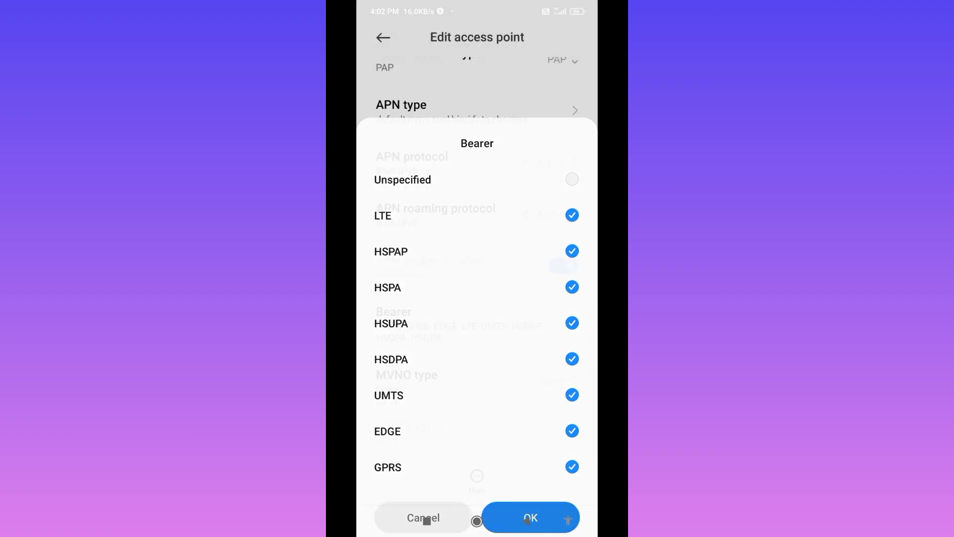
# Confirm the bearers, save via More > Save, and select SpeedBot Ameba as the active APN
pyautogui.click(530, 517)
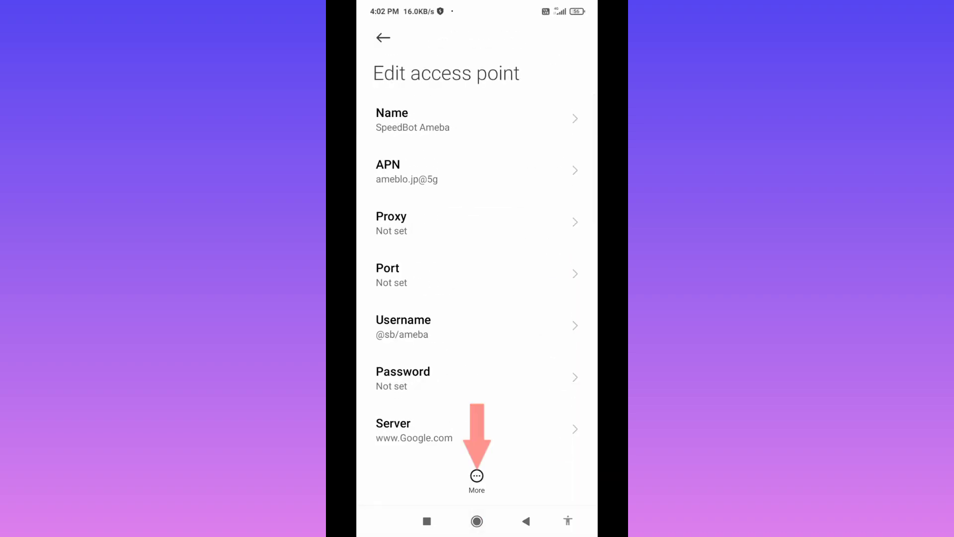
pyautogui.click(477, 475)
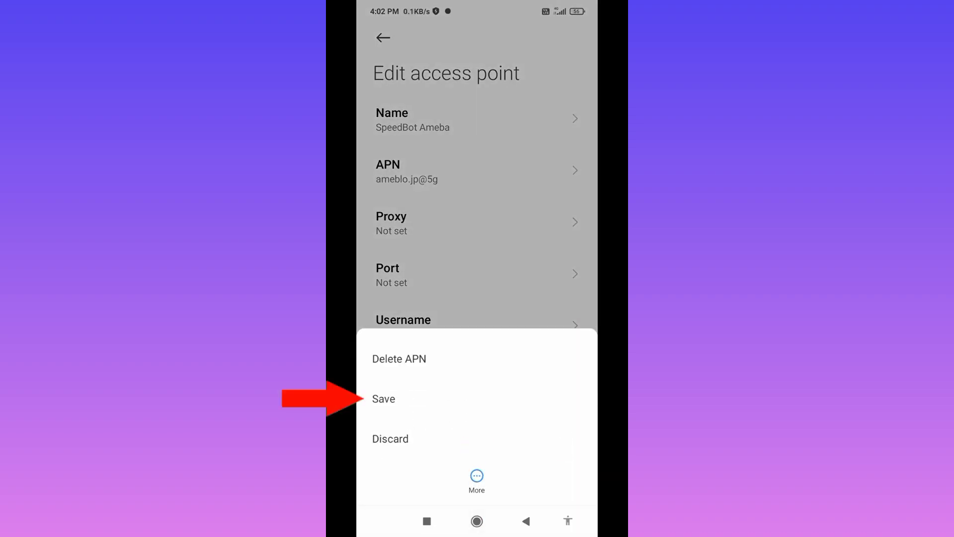
pyautogui.click(384, 398)
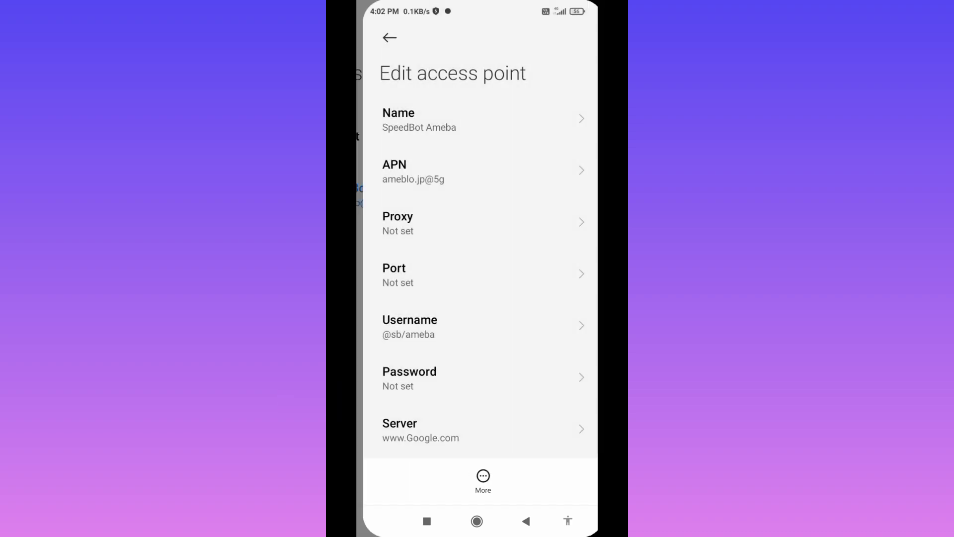
pyautogui.click(388, 38)
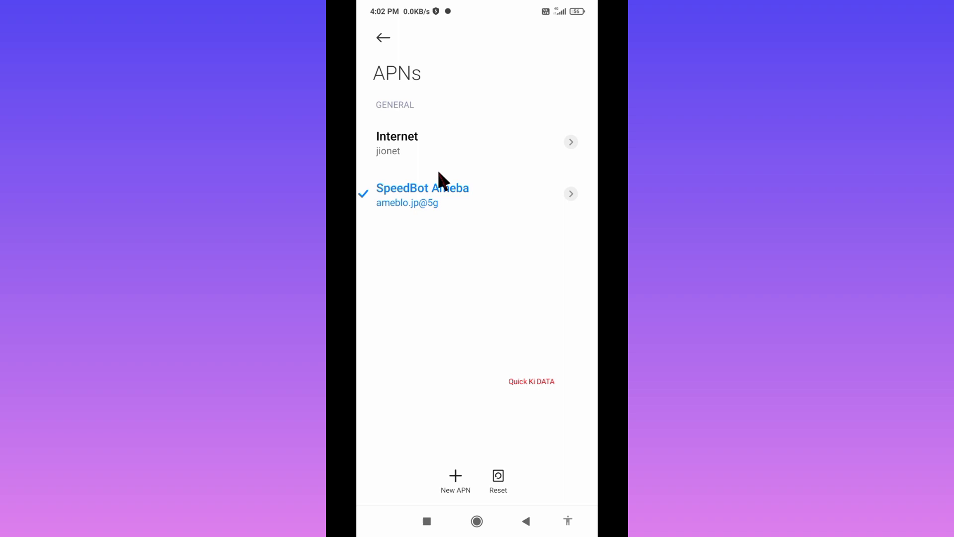
pyautogui.moveTo(429, 221)
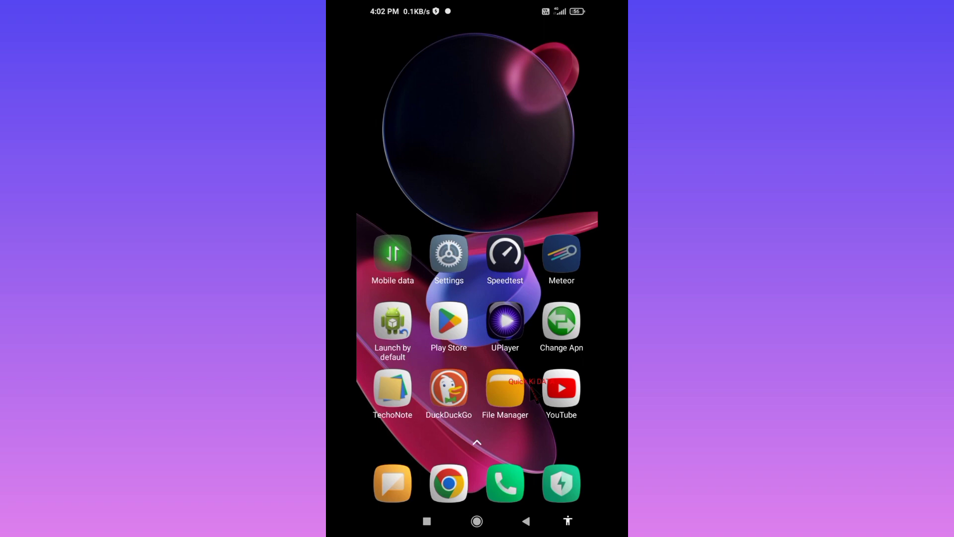
# Launch Speedtest and tap GO, getting 15.0 Mbps download and 20.2 Mbps upload on Reliance Jio
pyautogui.click(505, 255)
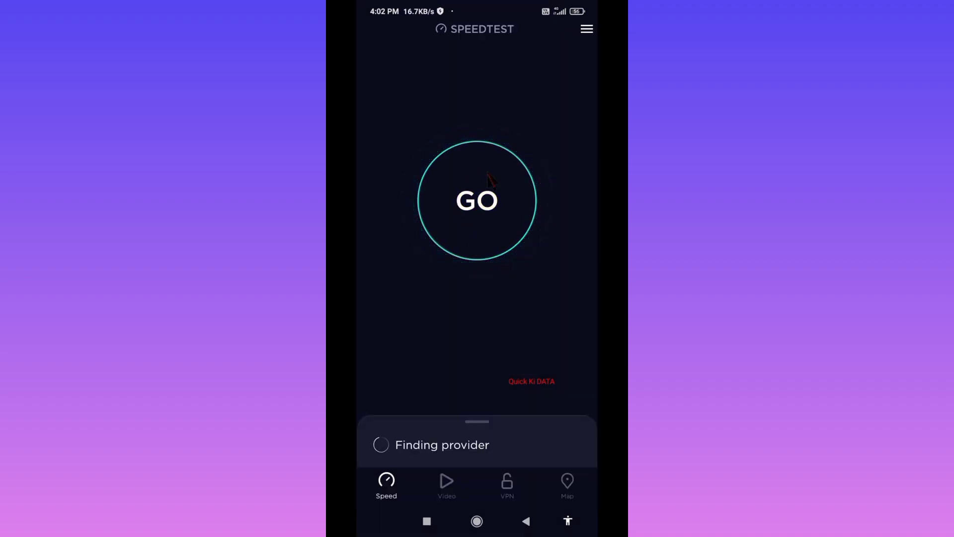
pyautogui.click(476, 200)
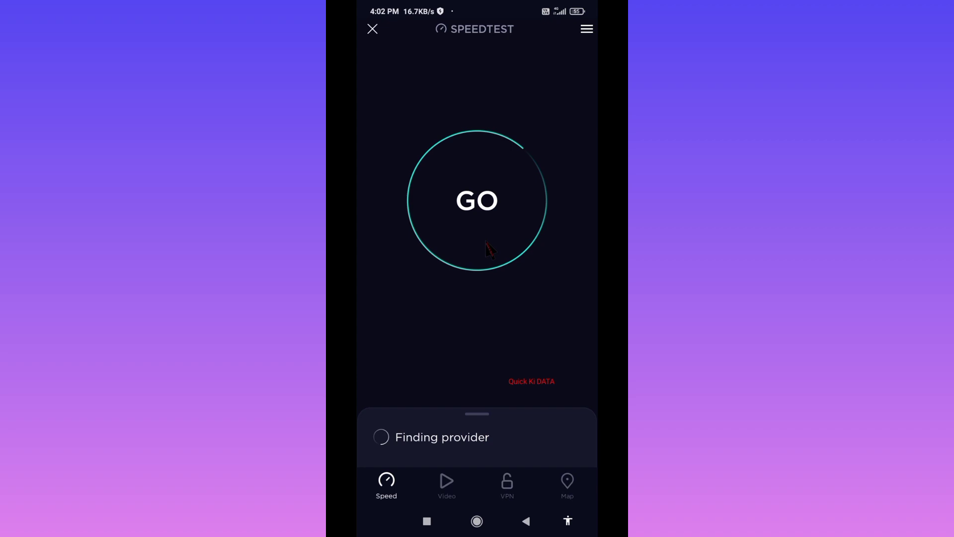
pyautogui.click(477, 200)
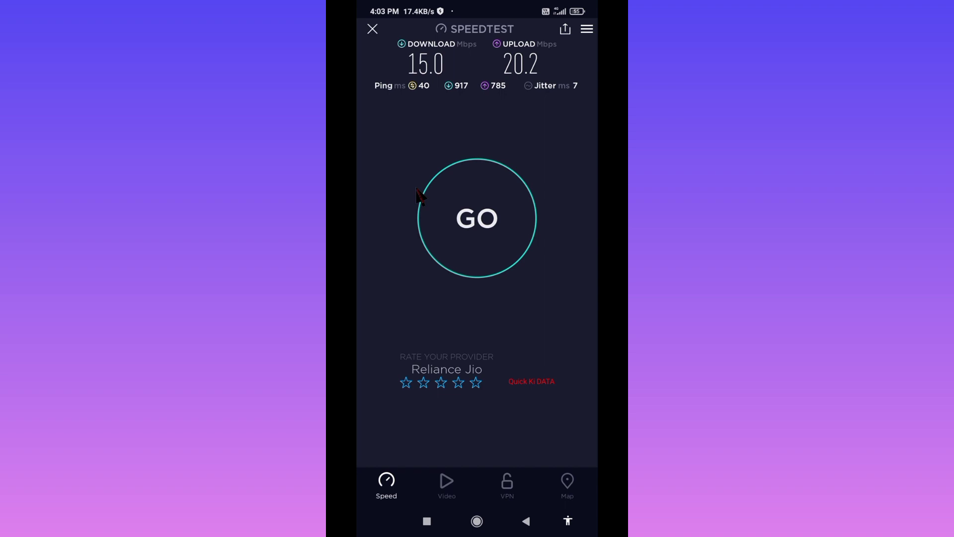
pyautogui.moveTo(402, 109)
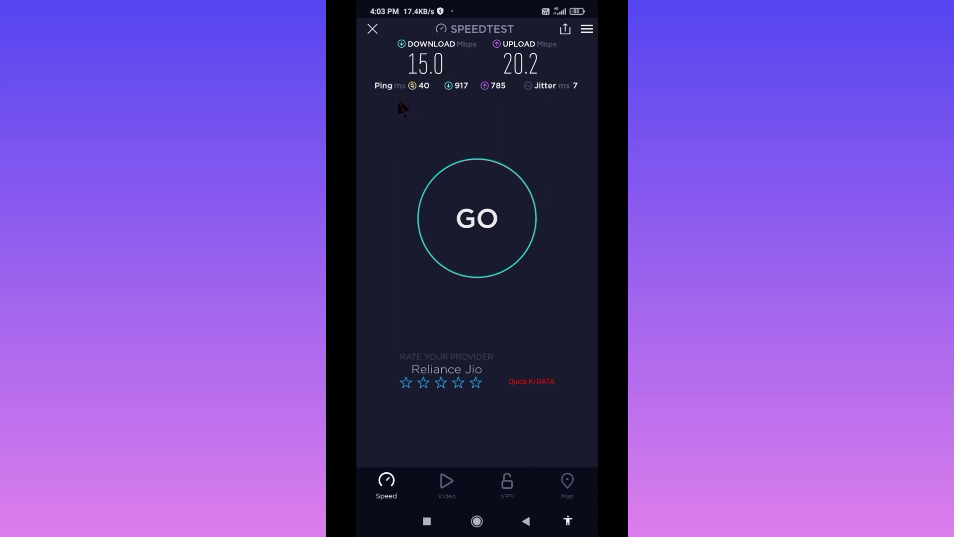
pyautogui.moveTo(525, 99)
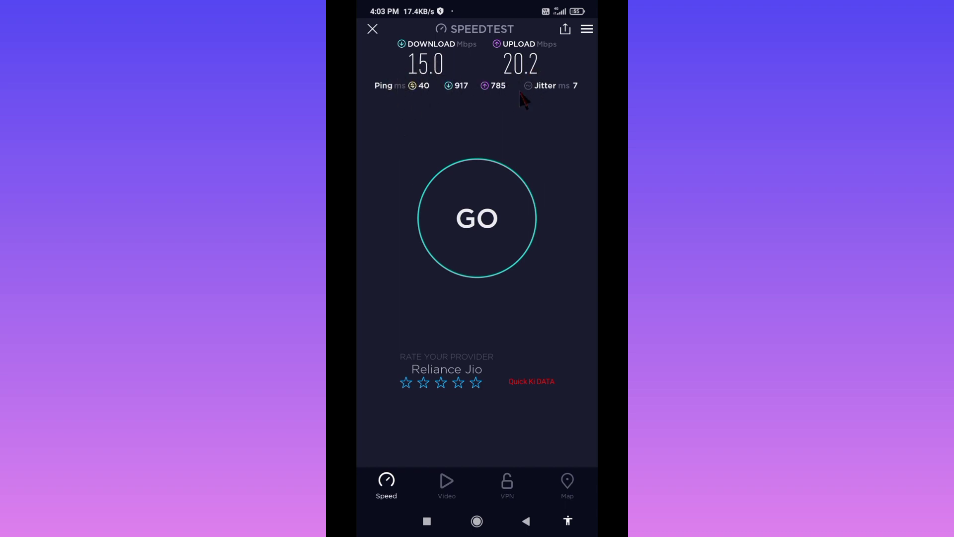
pyautogui.moveTo(537, 340)
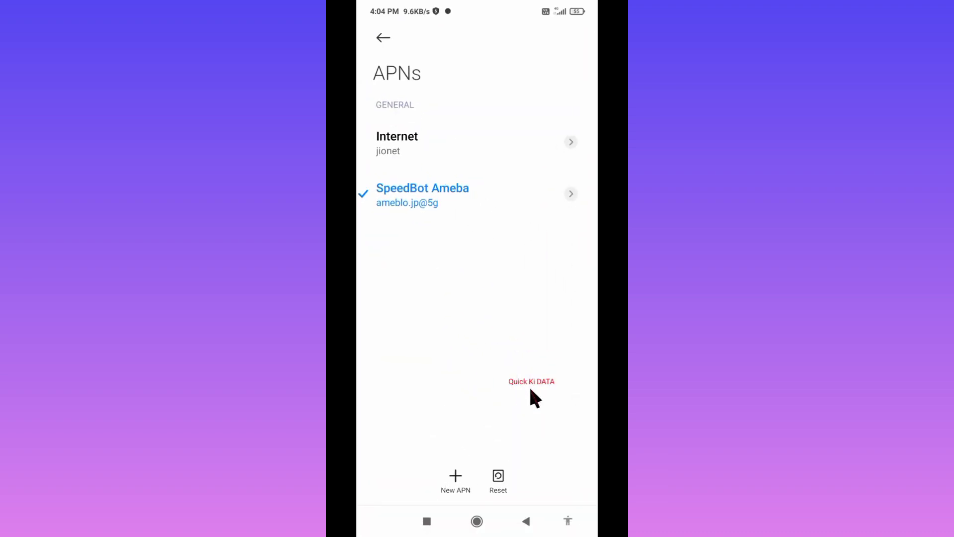
pyautogui.moveTo(456, 163)
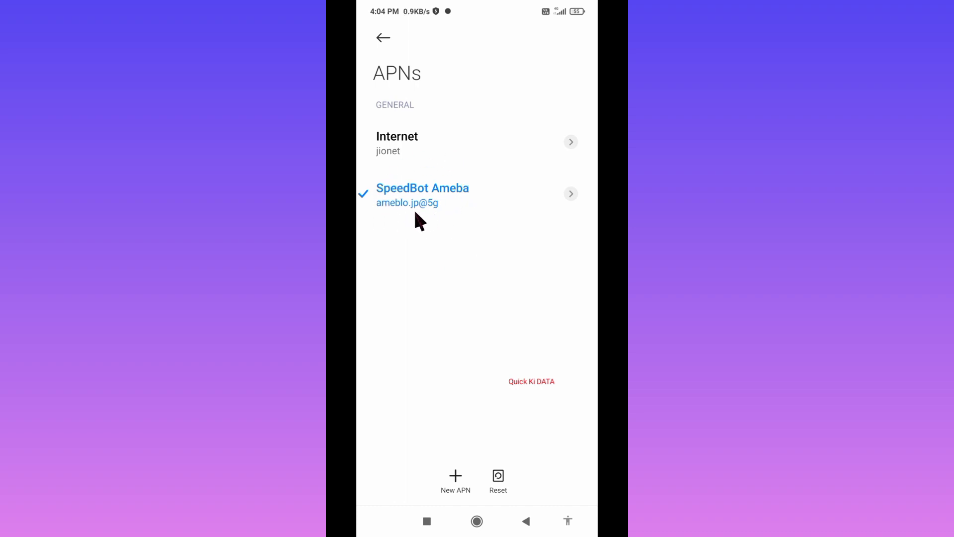
pyautogui.moveTo(533, 396)
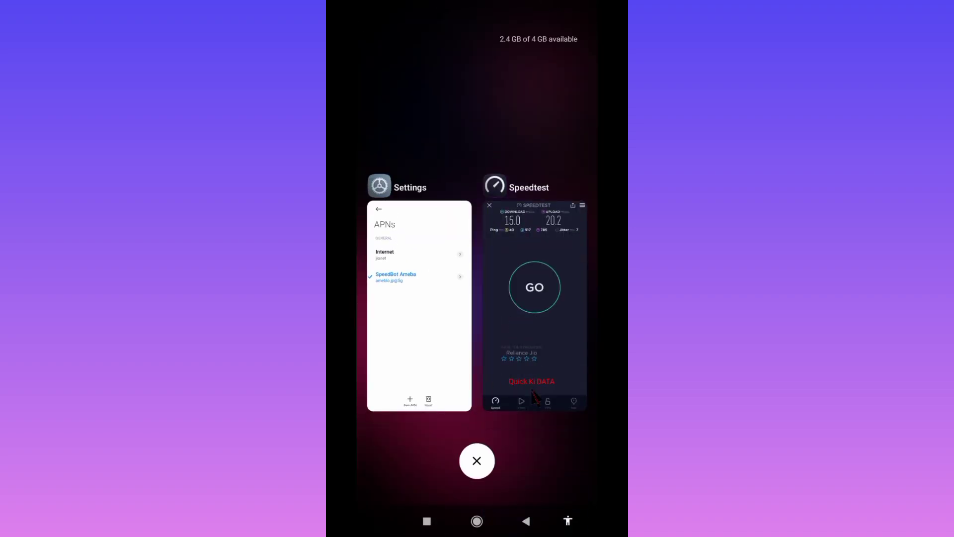
# Clear all recent apps so only the wallpaper remains
pyautogui.click(476, 460)
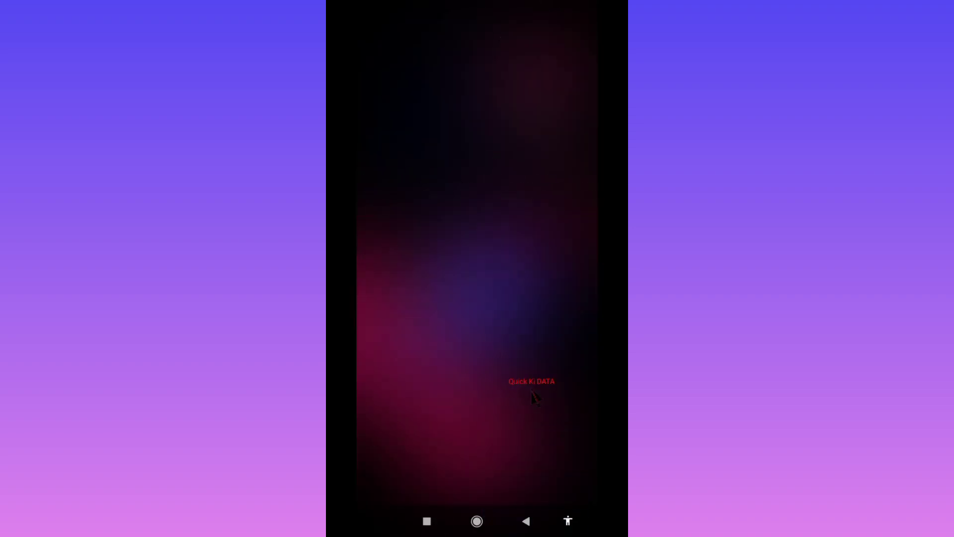